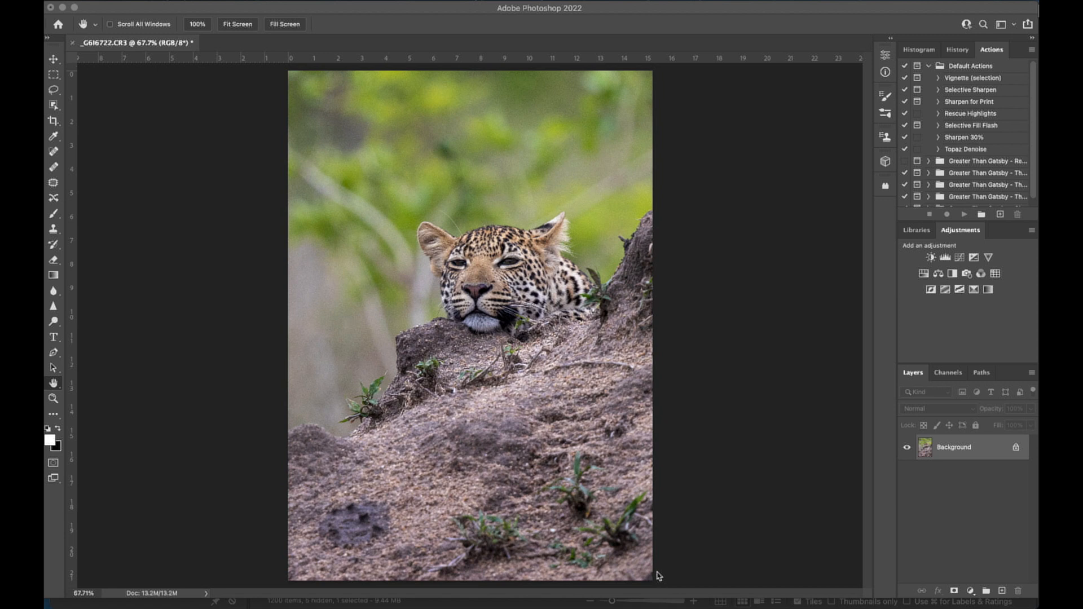
{"action": "mouse_move", "coordinate": [559, 171]}
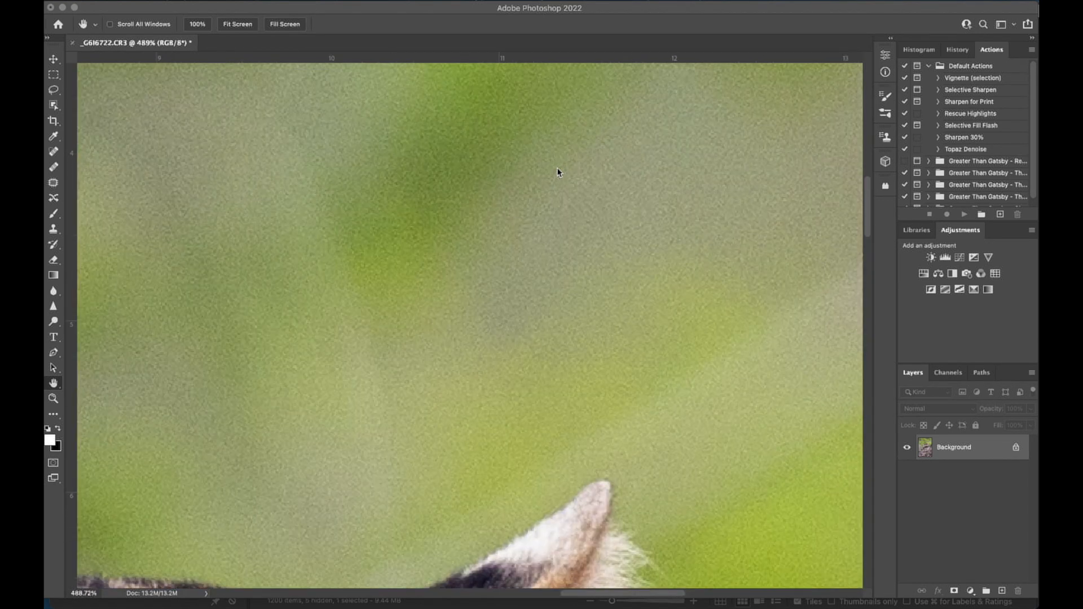
- Zoom into the leopard's ear to inspect the noise, then bring up the Filter menu
{"action": "scroll", "scroll_direction": "down", "scroll_amount": 3}
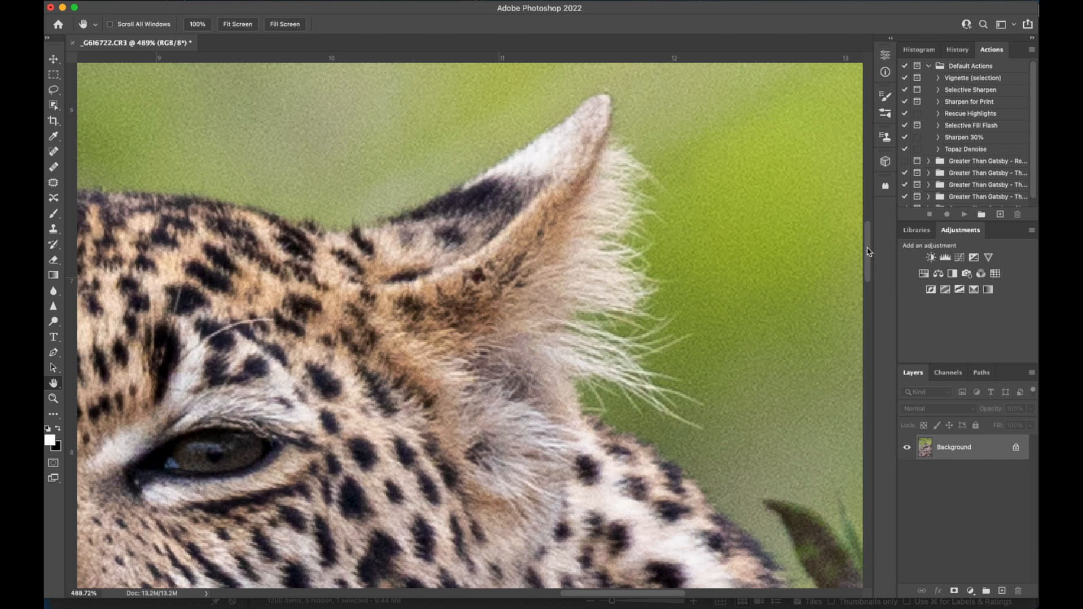
{"action": "scroll", "scroll_direction": "down", "scroll_amount": 3}
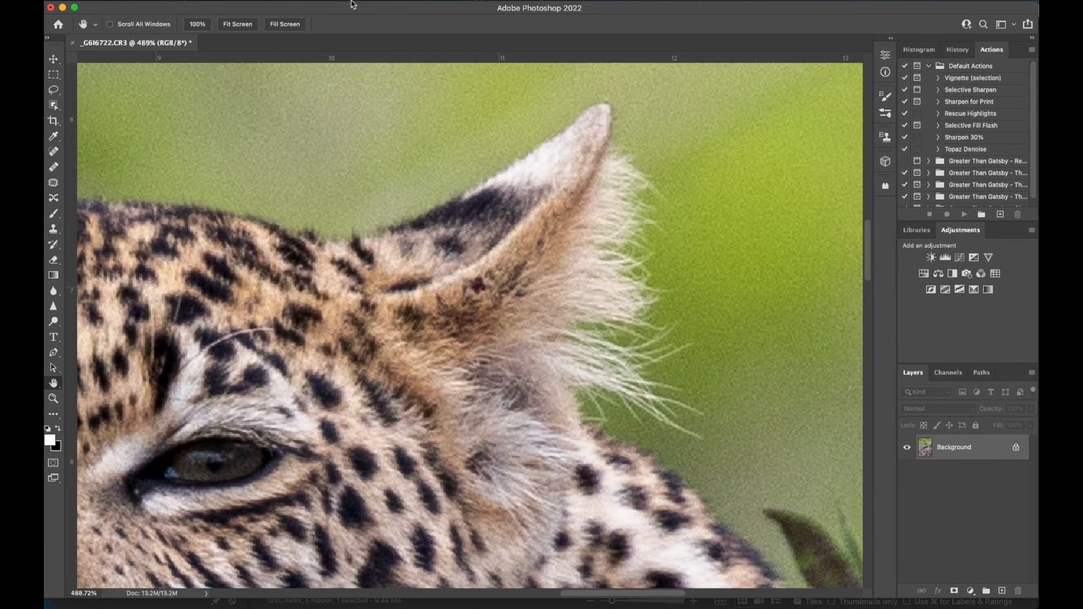
{"action": "left_click", "coordinate": [352, 5]}
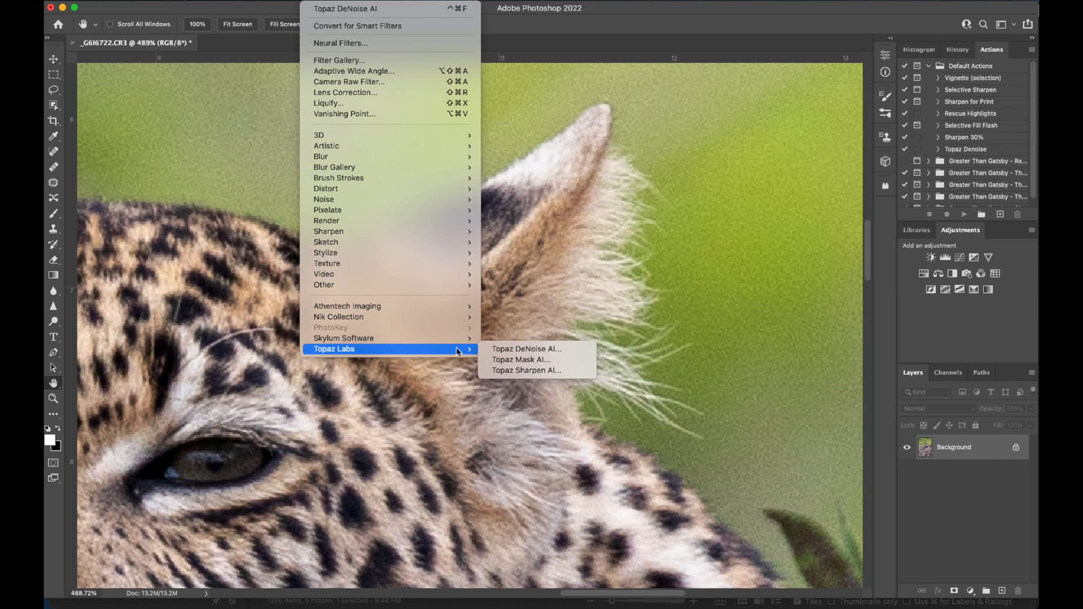
- Launch Topaz DeNoise AI on the photo, toggle the Original preview, and show the Split view
{"action": "left_click", "coordinate": [526, 349]}
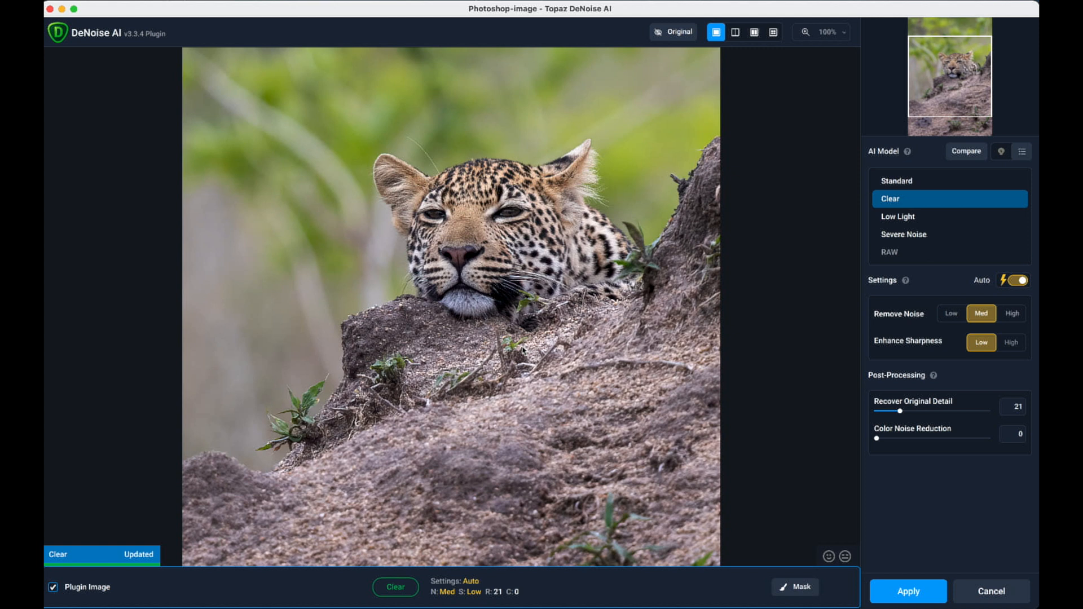
{"action": "mouse_move", "coordinate": [718, 217]}
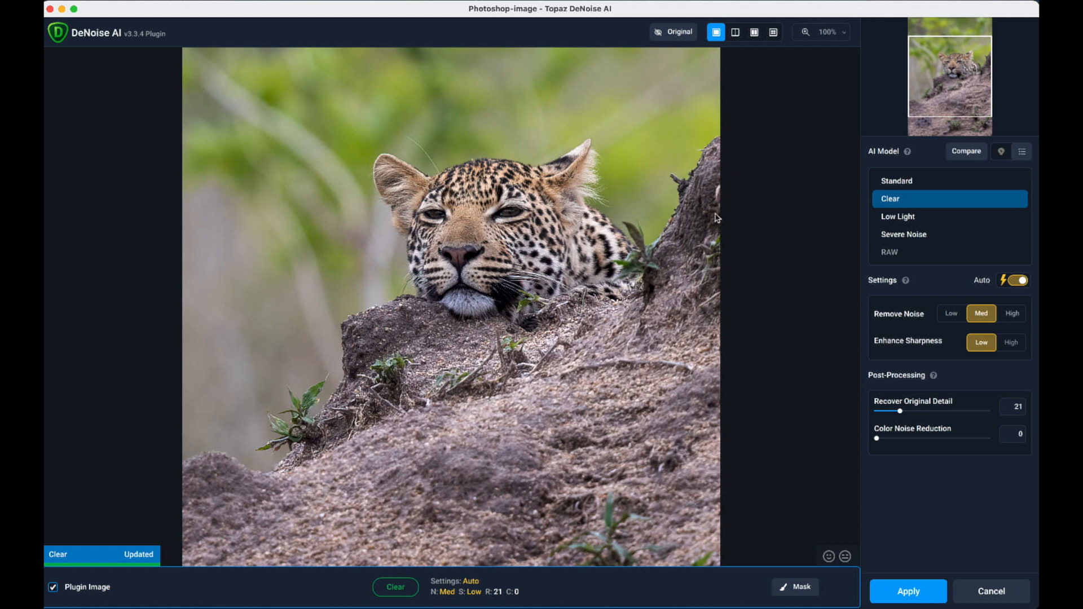
{"action": "left_click", "coordinate": [673, 32]}
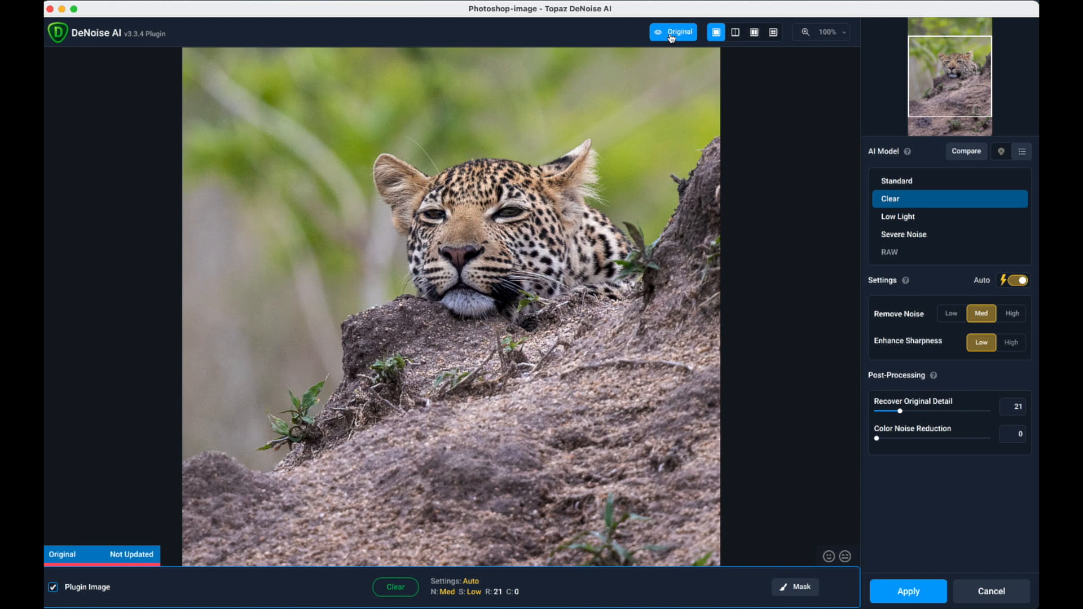
{"action": "left_click", "coordinate": [673, 32]}
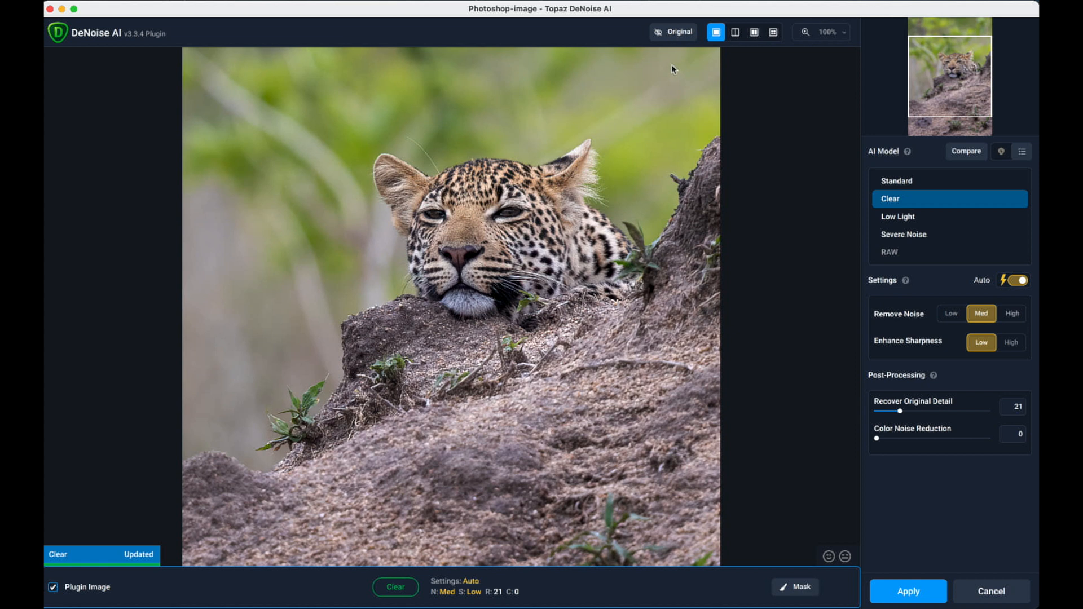
{"action": "mouse_move", "coordinate": [647, 80]}
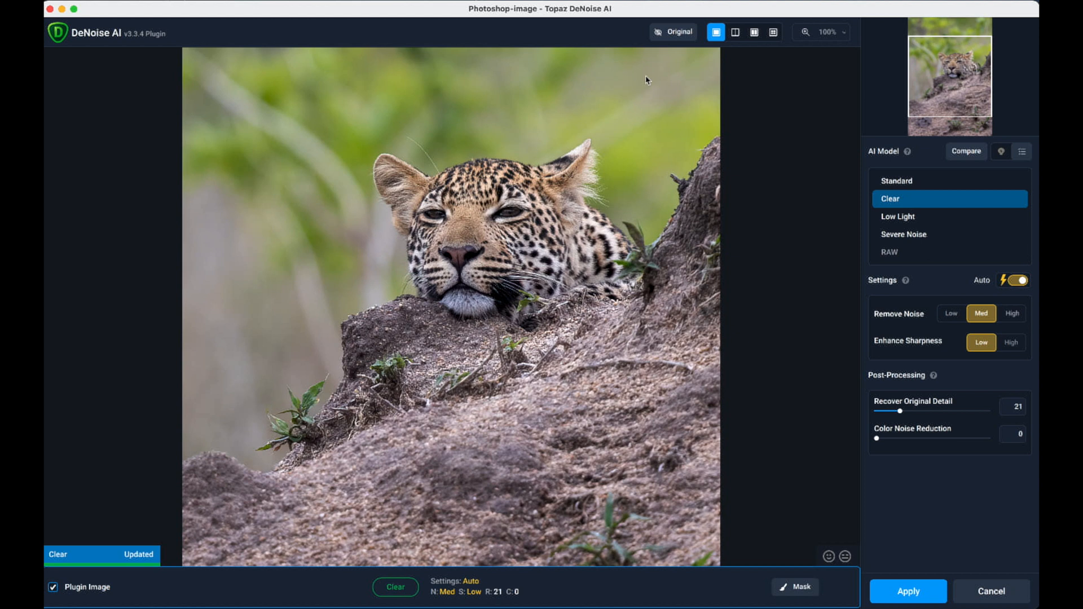
{"action": "left_click", "coordinate": [735, 32]}
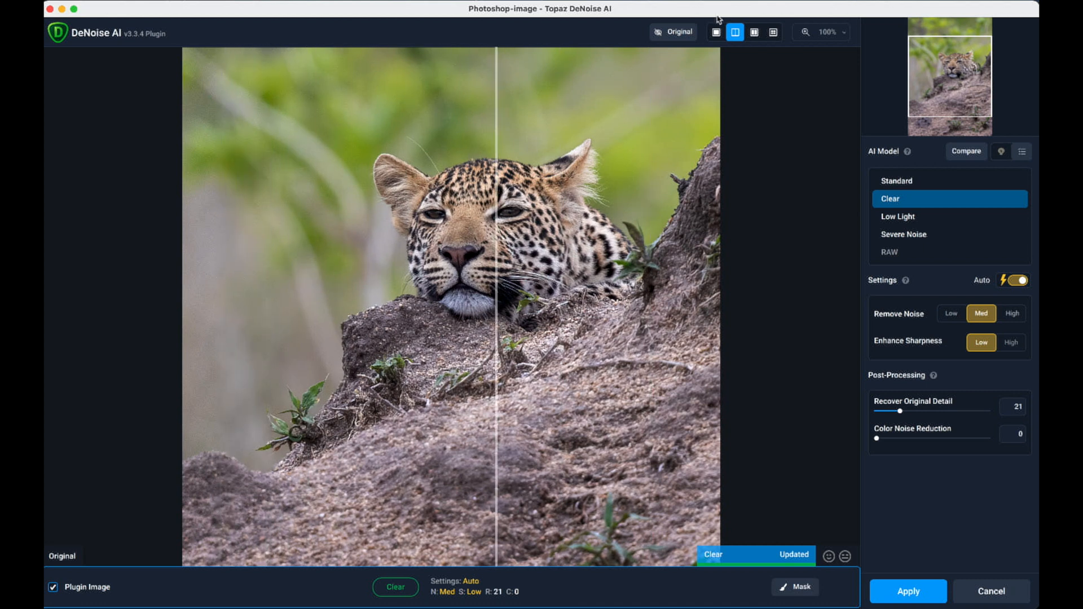
- Switch to side-by-side view, then the four-panel comparison of model results
{"action": "left_click", "coordinate": [753, 31]}
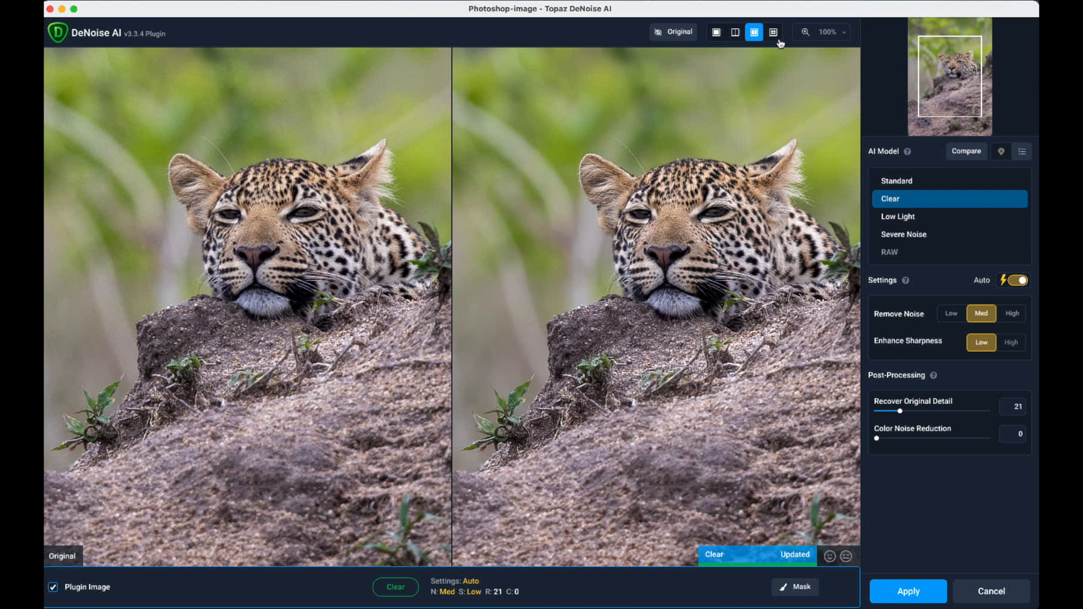
{"action": "left_click", "coordinate": [774, 31]}
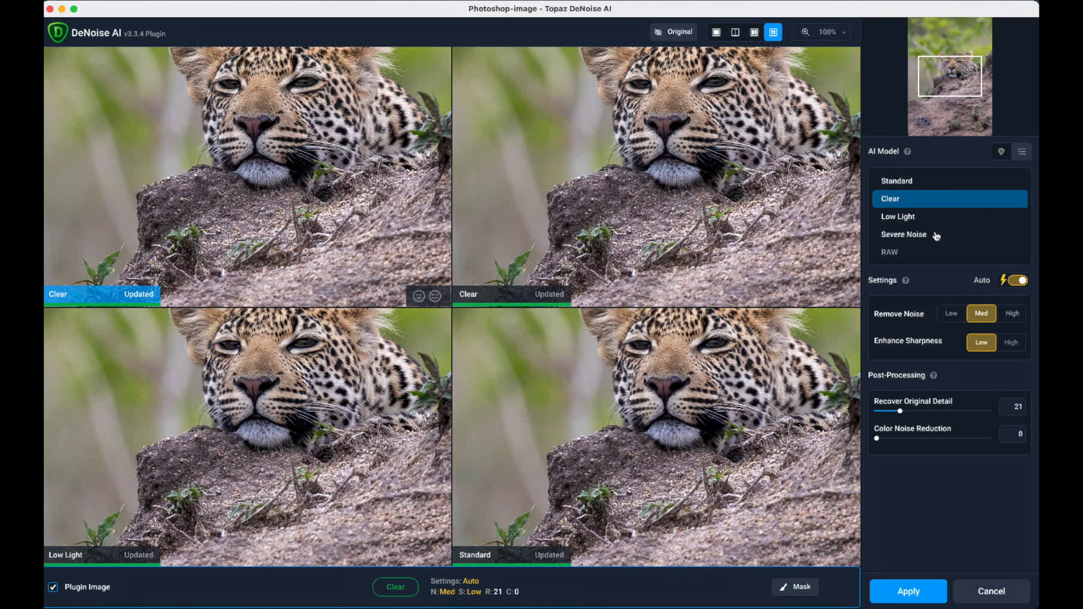
{"action": "mouse_move", "coordinate": [644, 226]}
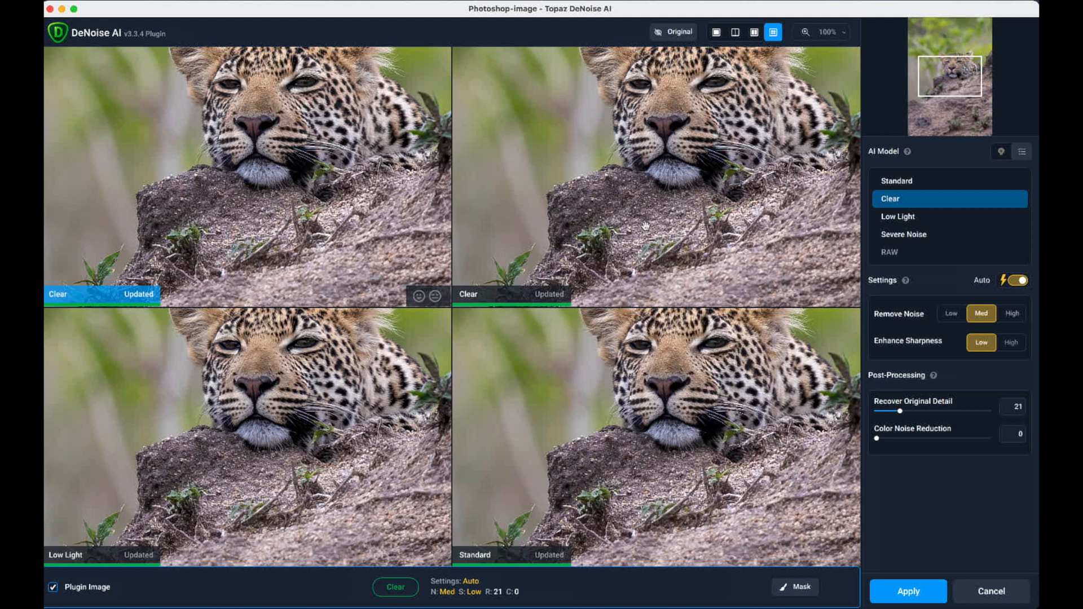
{"action": "mouse_move", "coordinate": [590, 212]}
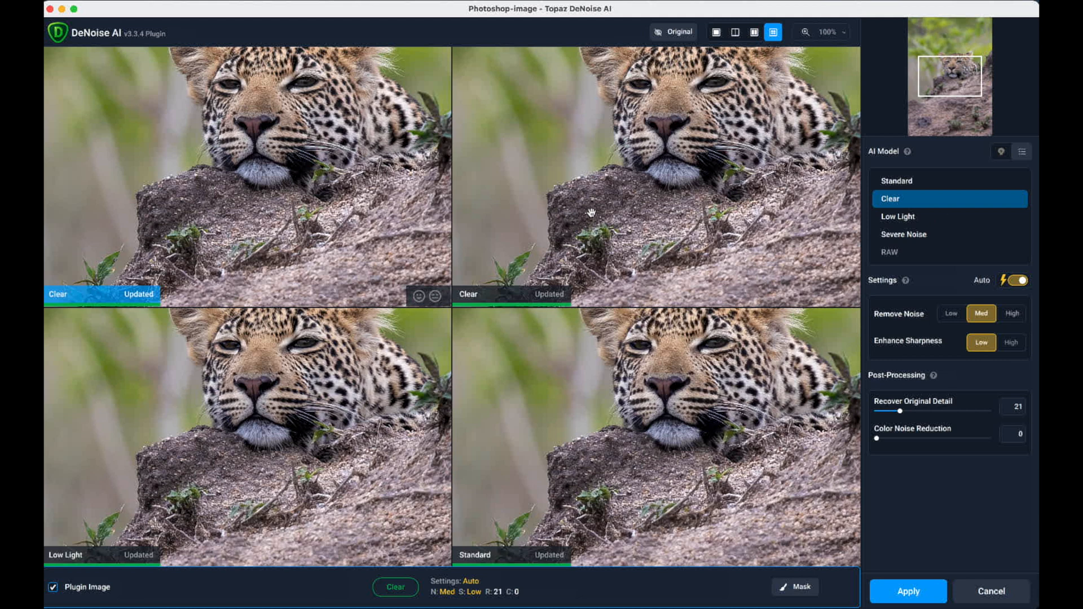
{"action": "mouse_move", "coordinate": [884, 217]}
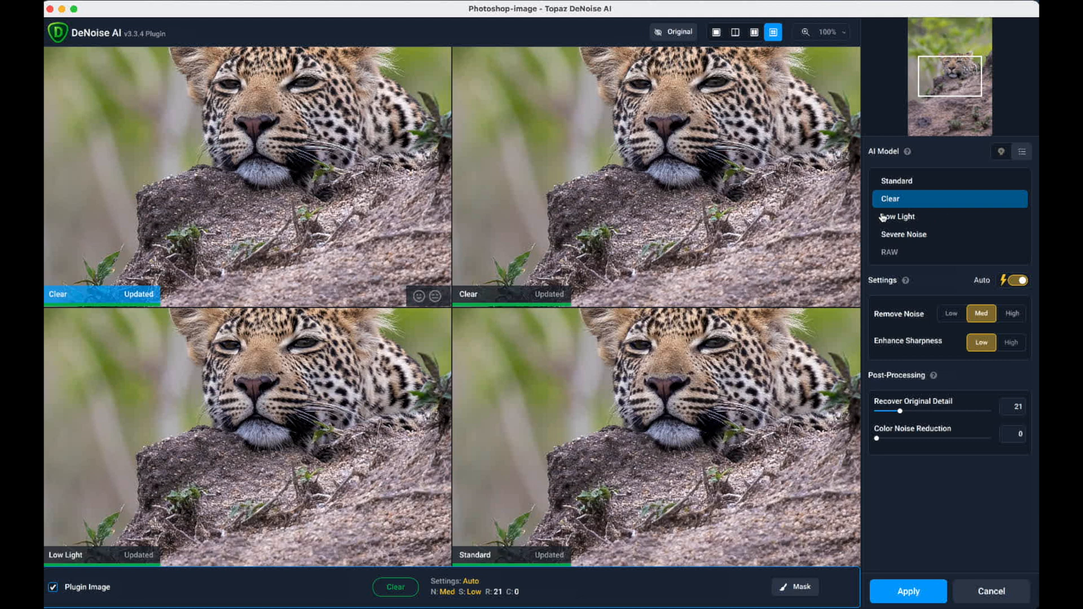
{"action": "mouse_move", "coordinate": [928, 244]}
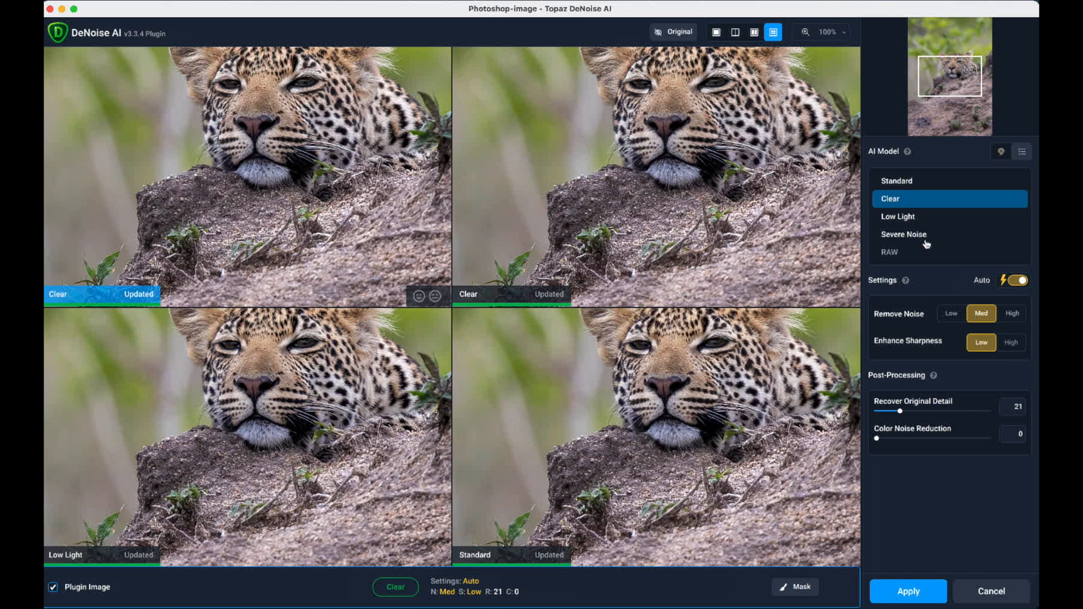
- Toggle the Original preview among the compared models, then return to side-by-side view
{"action": "left_click", "coordinate": [675, 32]}
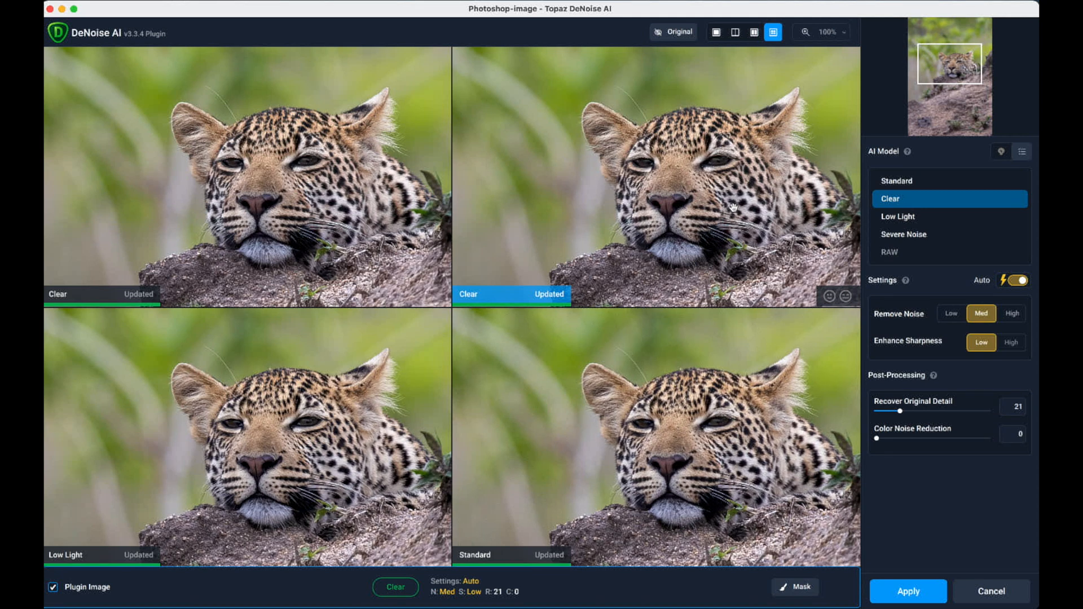
{"action": "mouse_move", "coordinate": [553, 239]}
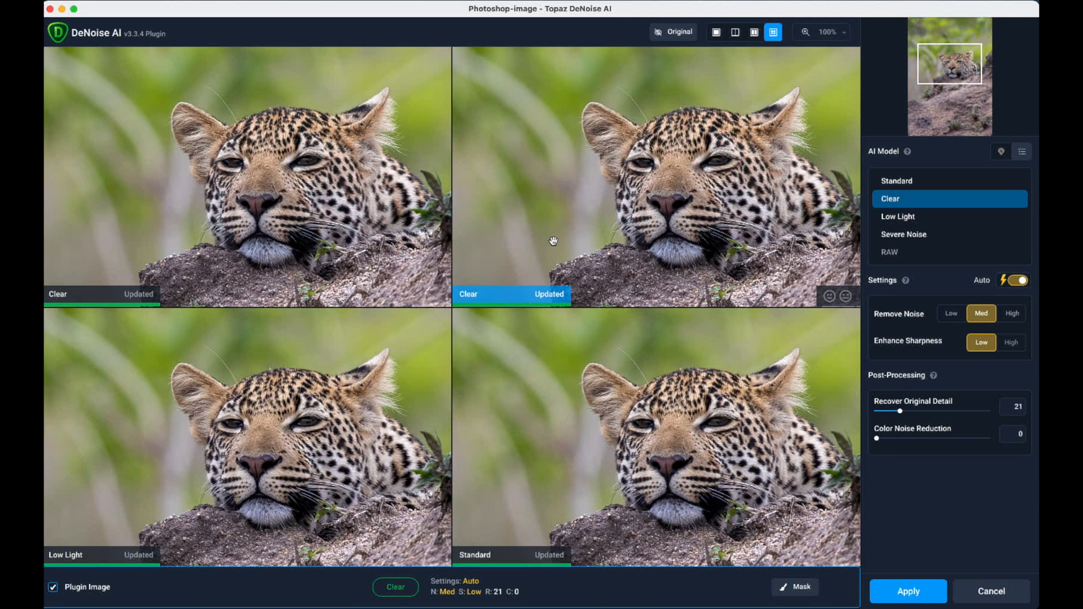
{"action": "mouse_move", "coordinate": [552, 217]}
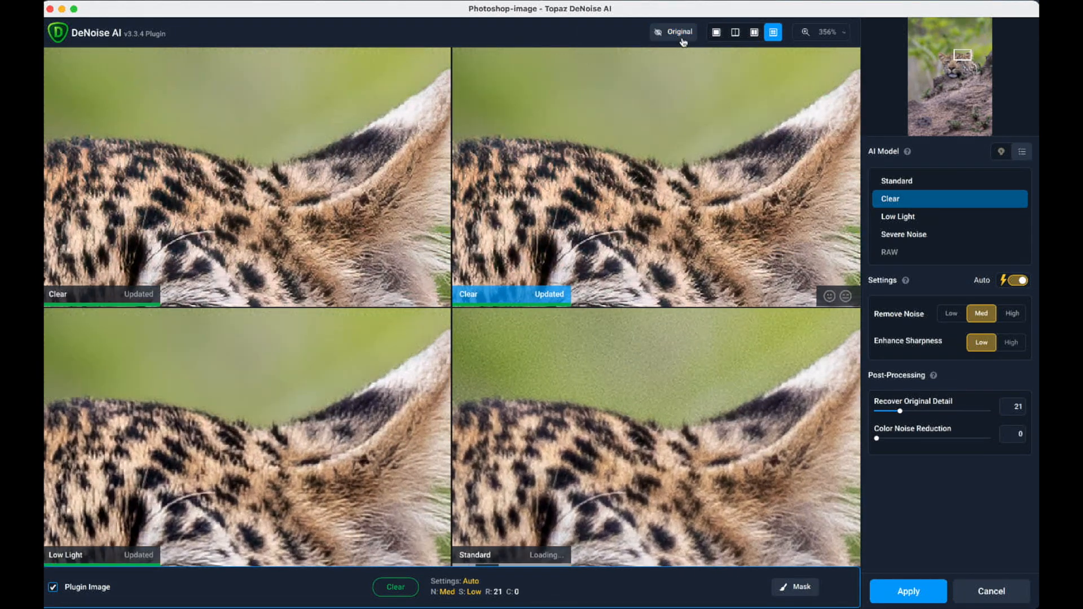
{"action": "left_click", "coordinate": [672, 31]}
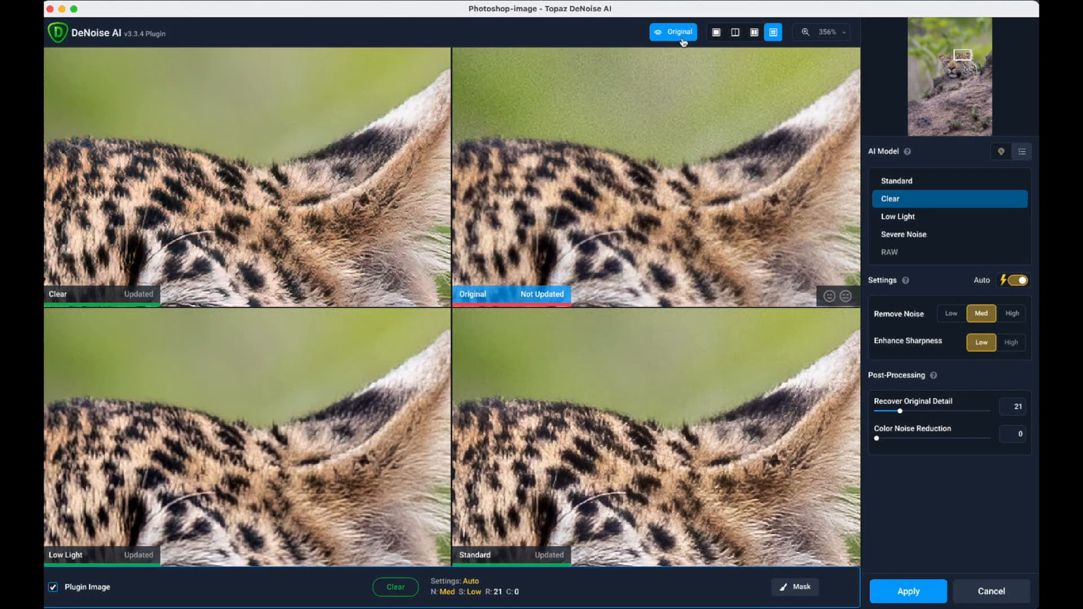
{"action": "left_click", "coordinate": [672, 31]}
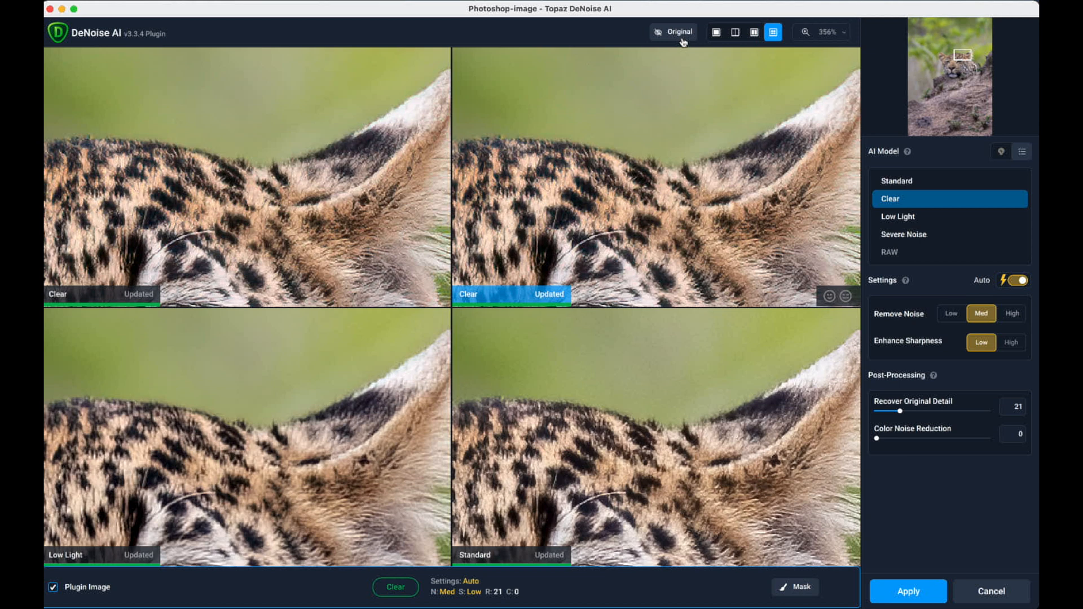
{"action": "left_click", "coordinate": [672, 32]}
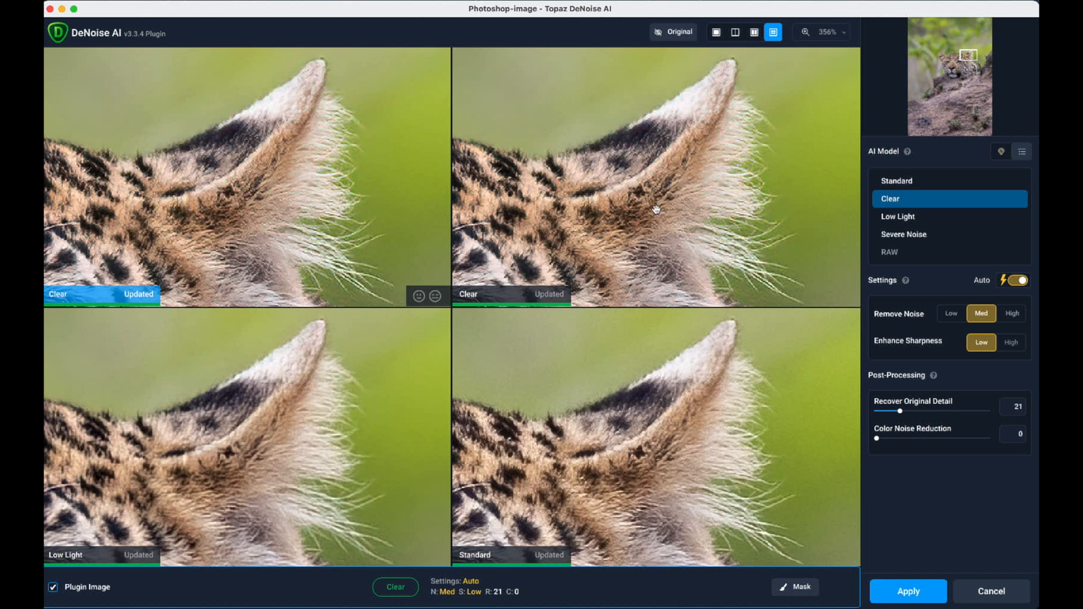
{"action": "mouse_move", "coordinate": [802, 209]}
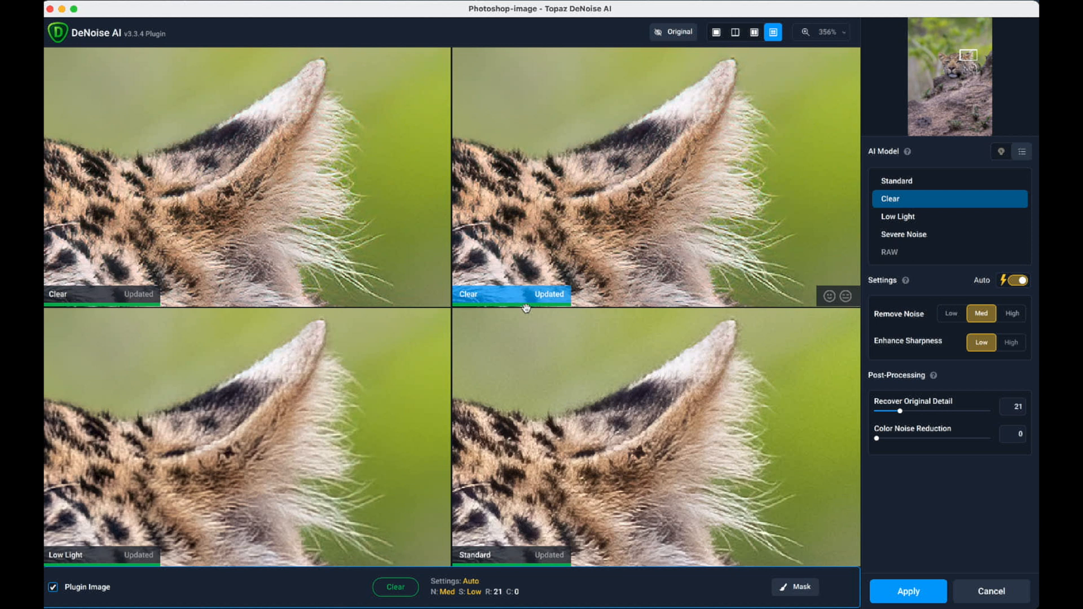
{"action": "mouse_move", "coordinate": [570, 309]}
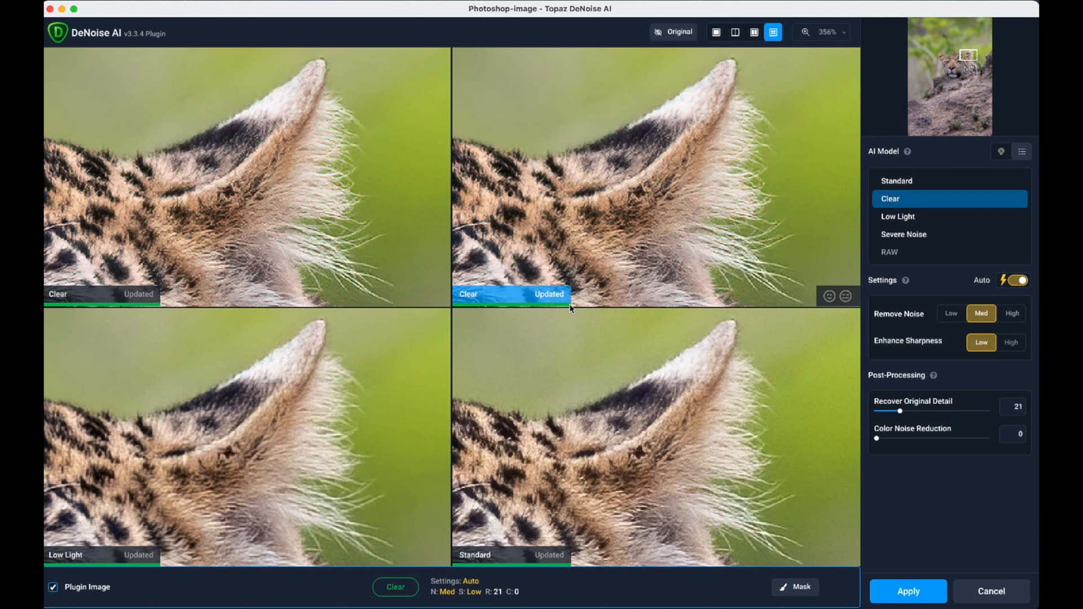
{"action": "mouse_move", "coordinate": [730, 195]}
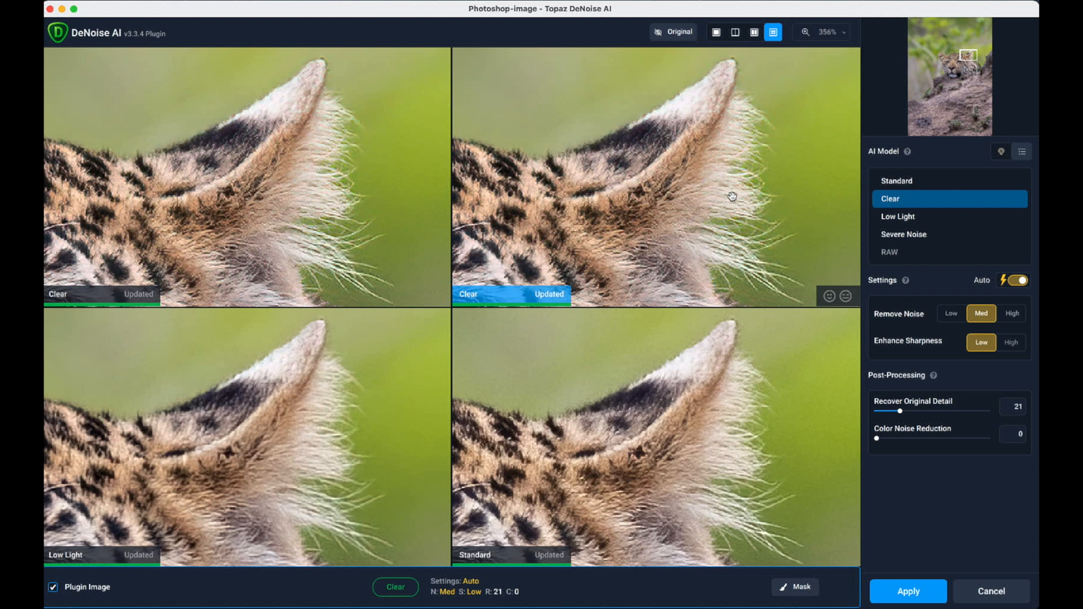
{"action": "mouse_move", "coordinate": [817, 84]}
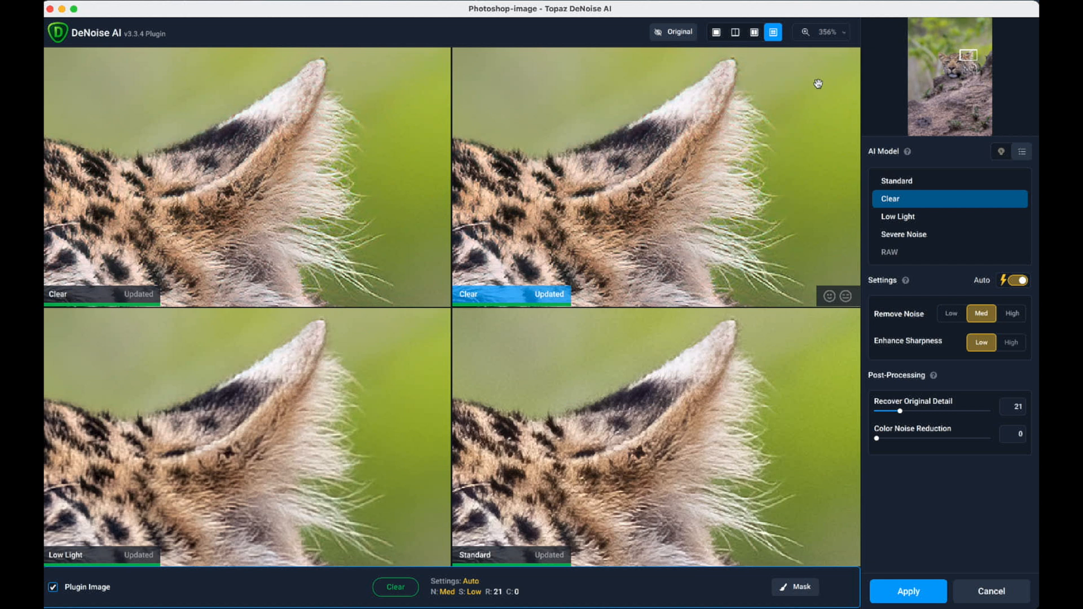
{"action": "left_click", "coordinate": [754, 32]}
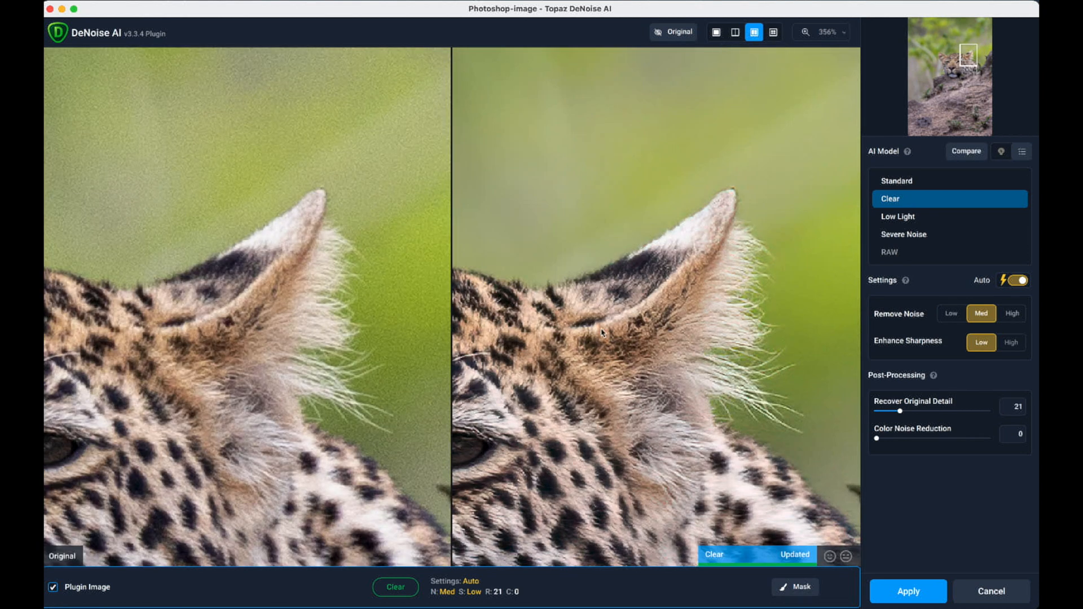
{"action": "mouse_move", "coordinate": [700, 528]}
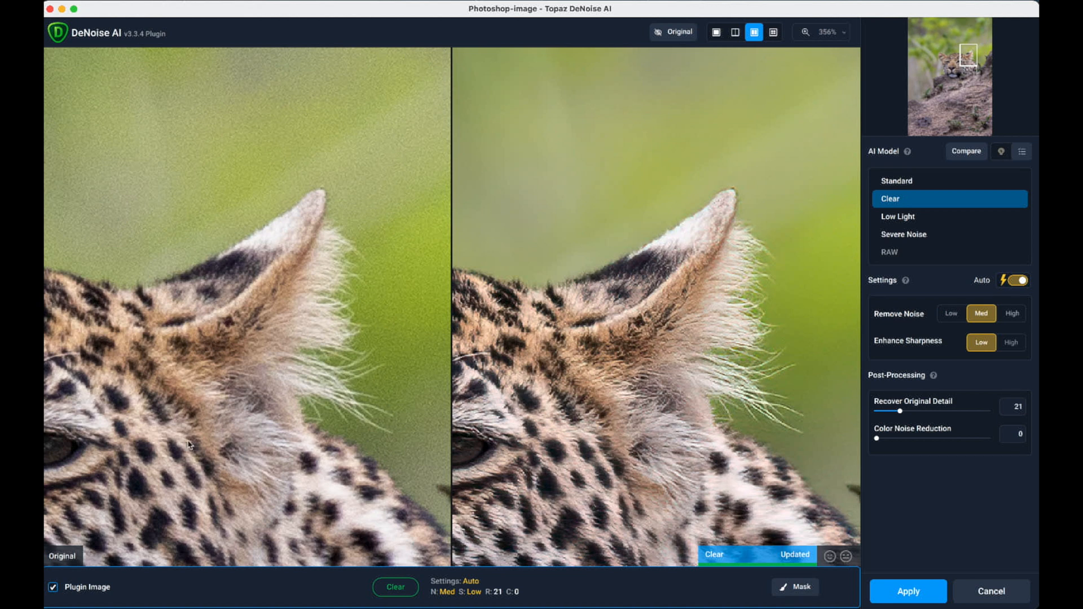
{"action": "mouse_move", "coordinate": [408, 286]}
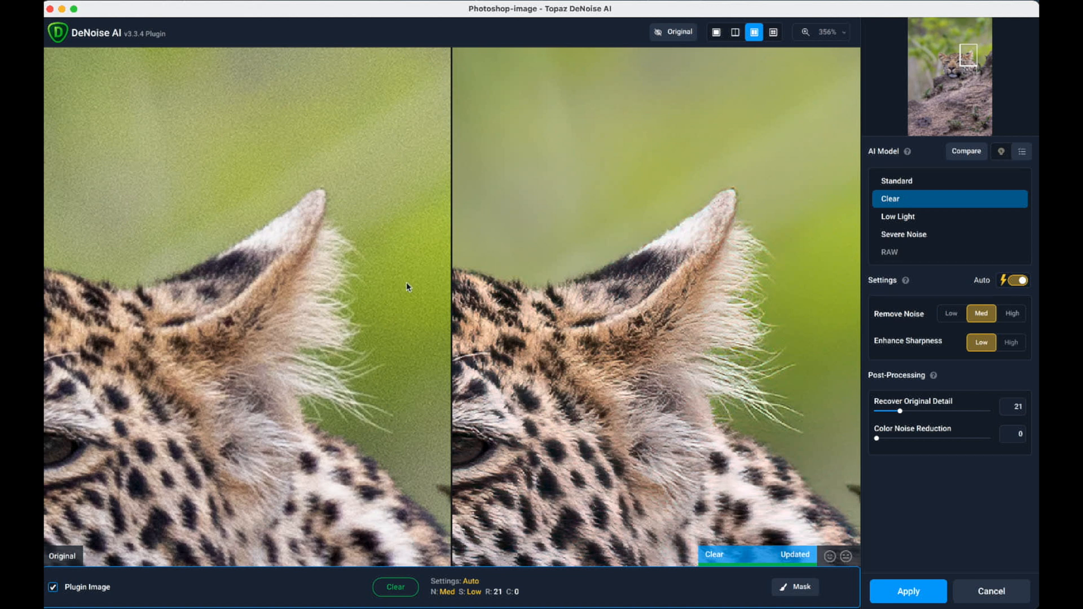
- Switch the Clear model's noise settings to Manual, then back to Auto
{"action": "left_click", "coordinate": [1013, 280]}
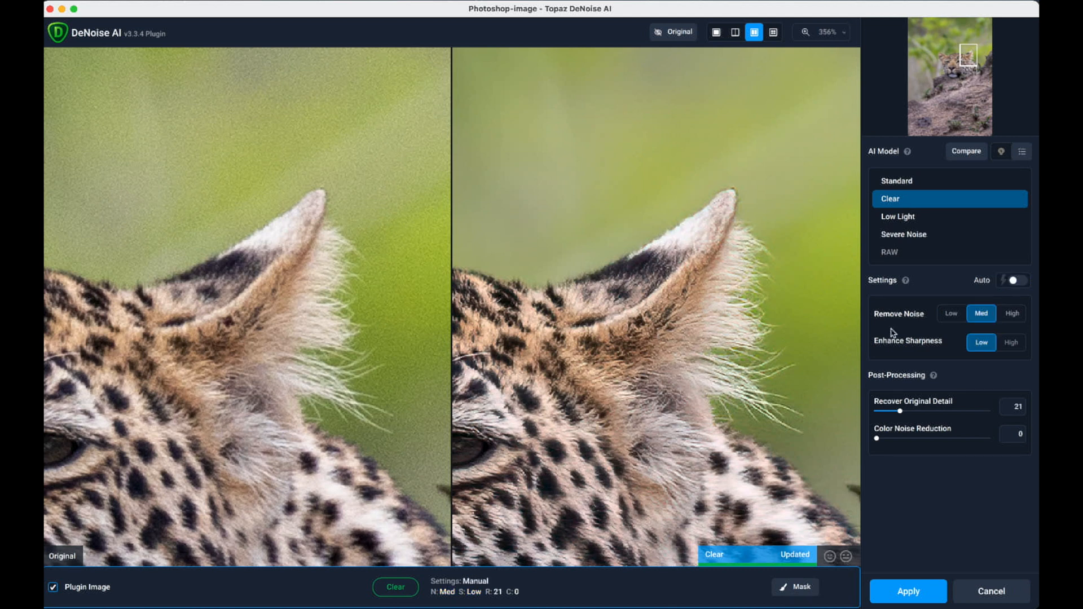
{"action": "mouse_move", "coordinate": [891, 305]}
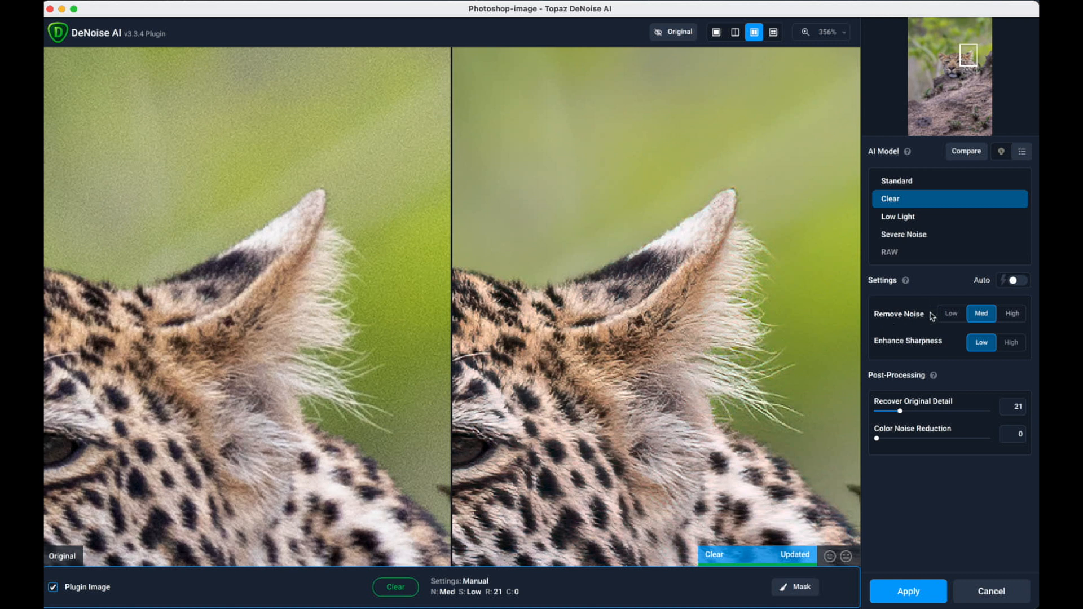
{"action": "mouse_move", "coordinate": [916, 325]}
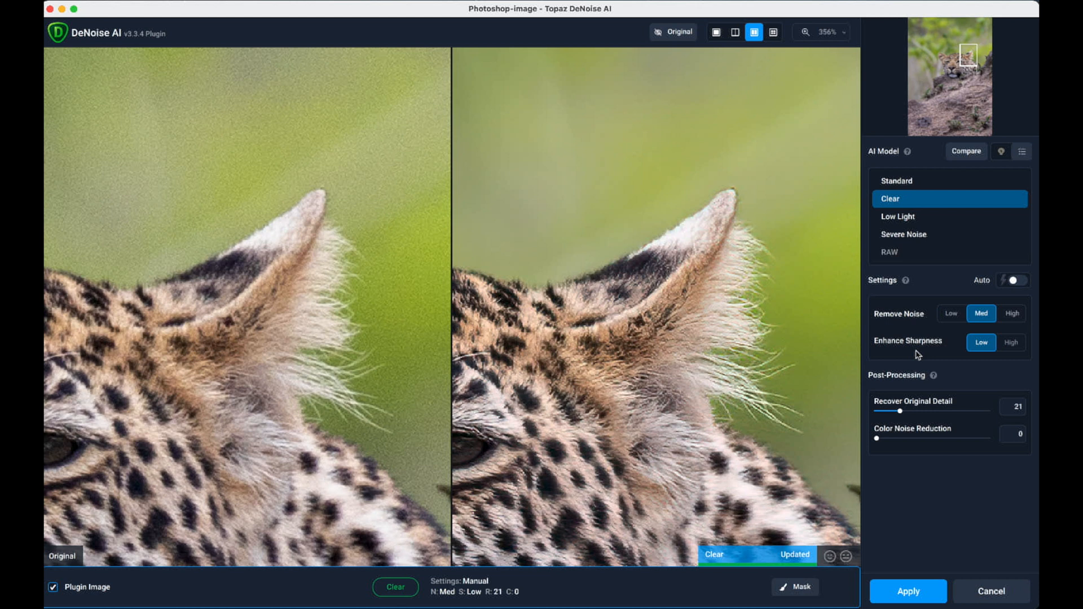
{"action": "mouse_move", "coordinate": [932, 350]}
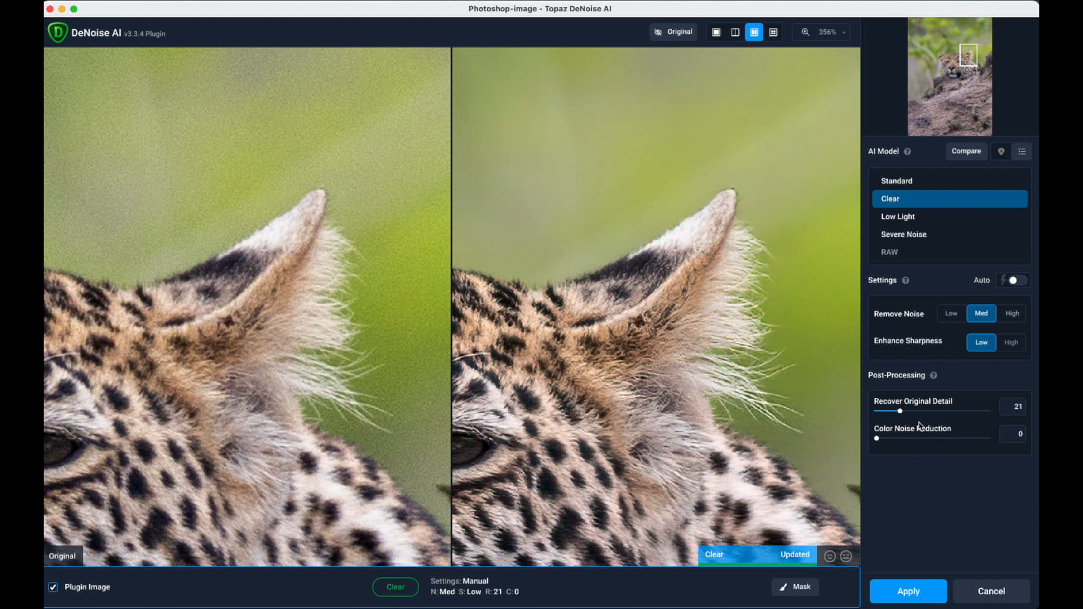
{"action": "mouse_move", "coordinate": [934, 449]}
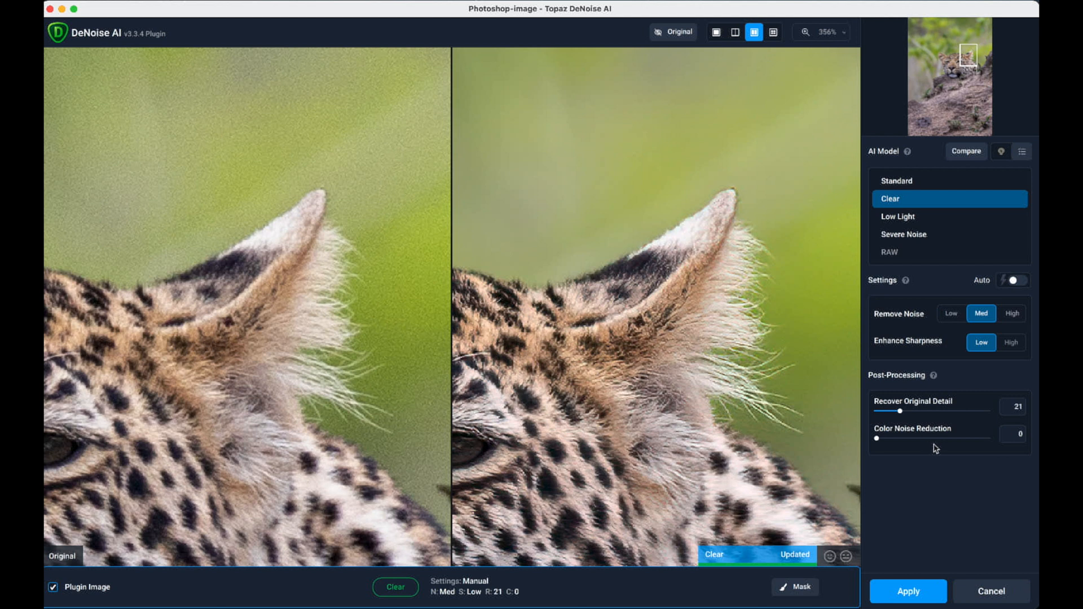
{"action": "mouse_move", "coordinate": [919, 453]}
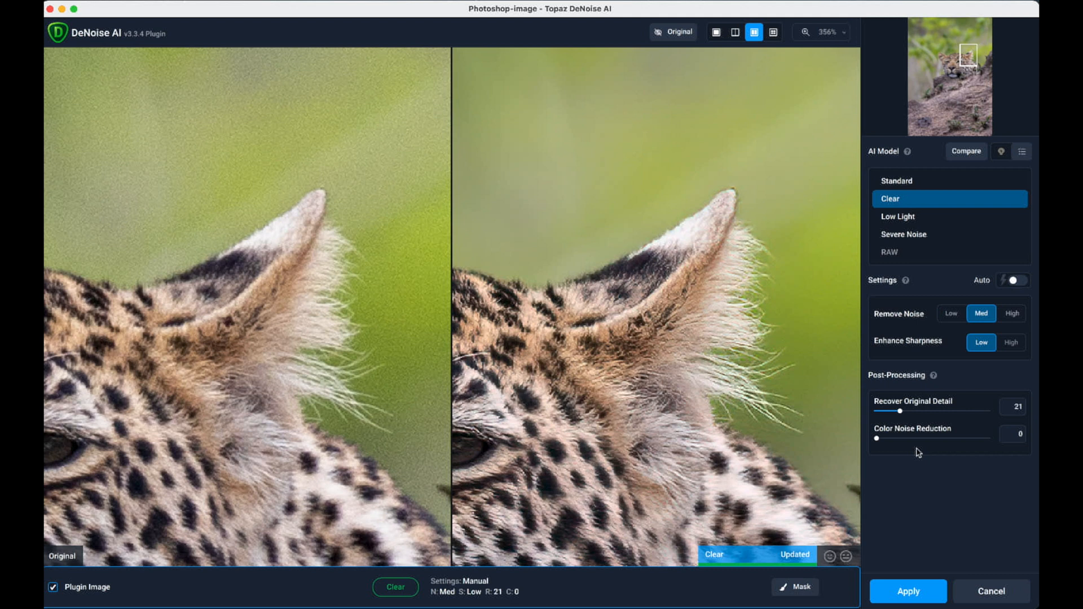
{"action": "mouse_move", "coordinate": [984, 279]}
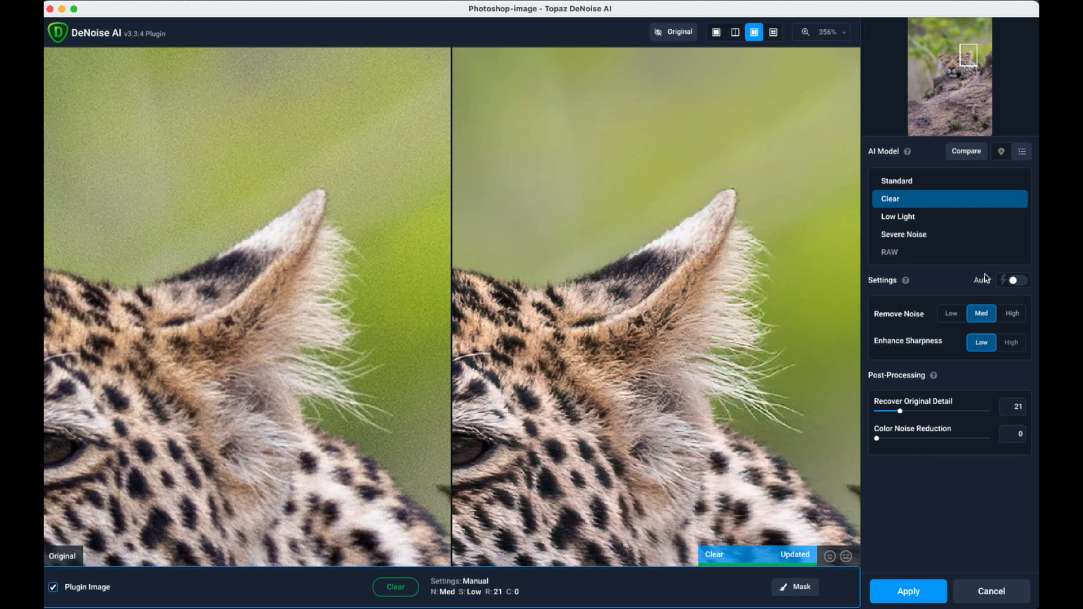
{"action": "left_click", "coordinate": [1015, 280]}
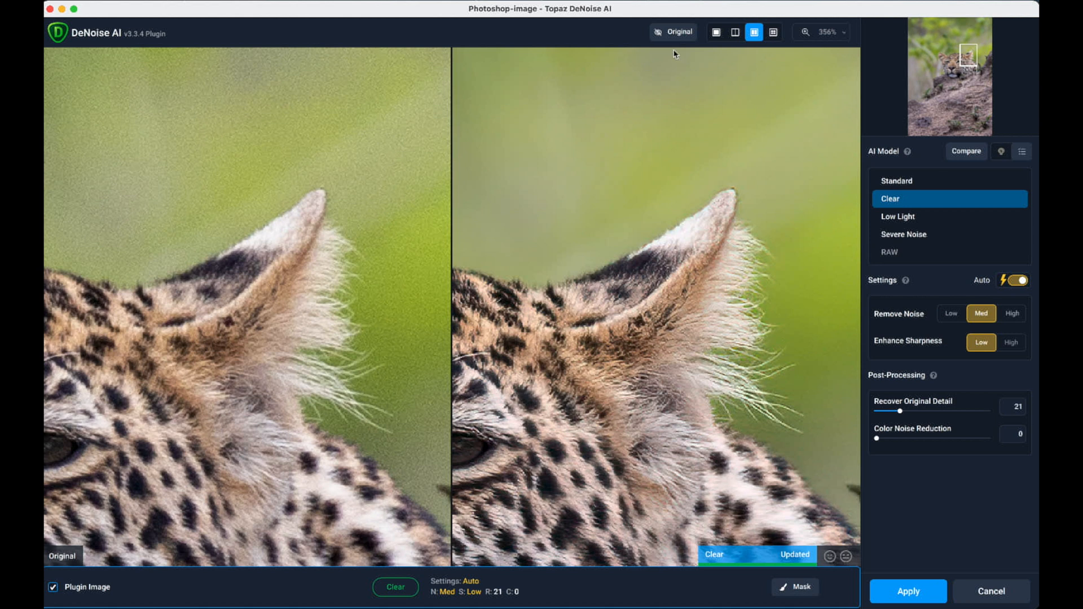
- Show the single denoised view and fit the whole leopard photo in the preview
{"action": "left_click", "coordinate": [717, 31]}
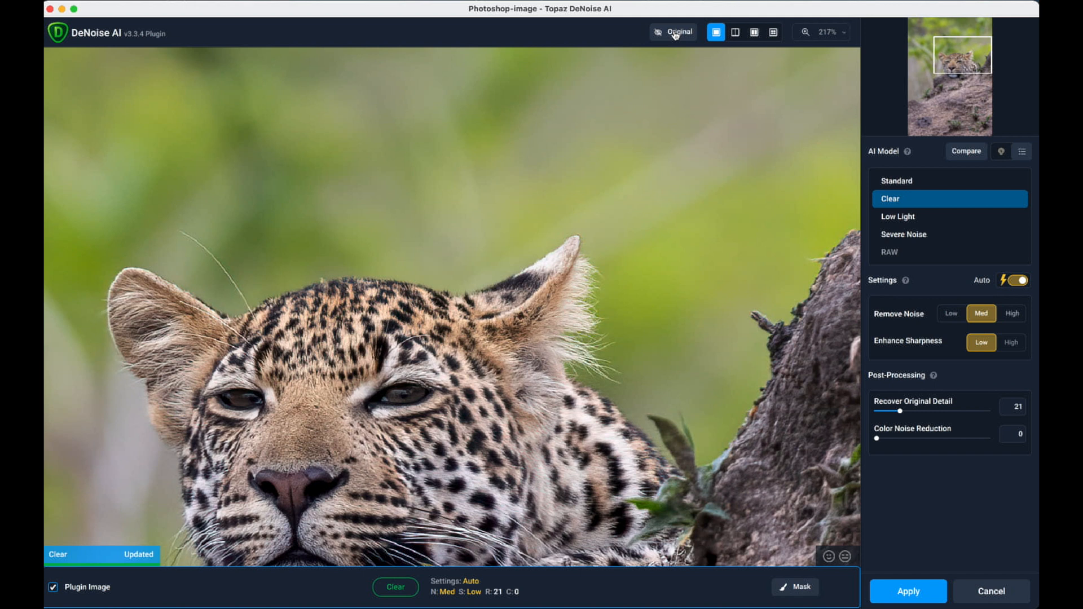
{"action": "left_click", "coordinate": [827, 32]}
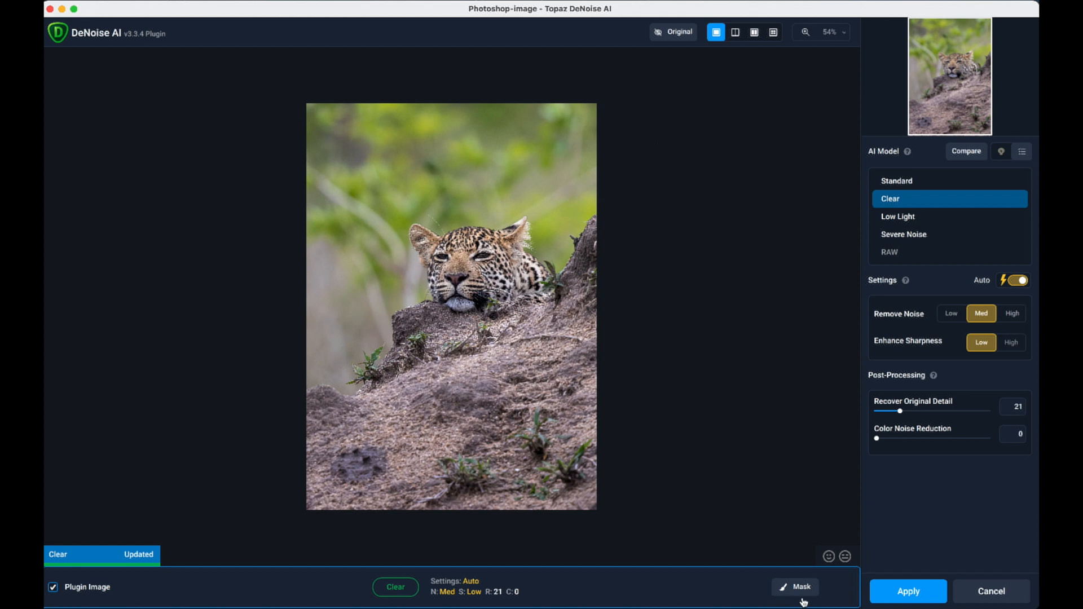
{"action": "mouse_move", "coordinate": [795, 587]}
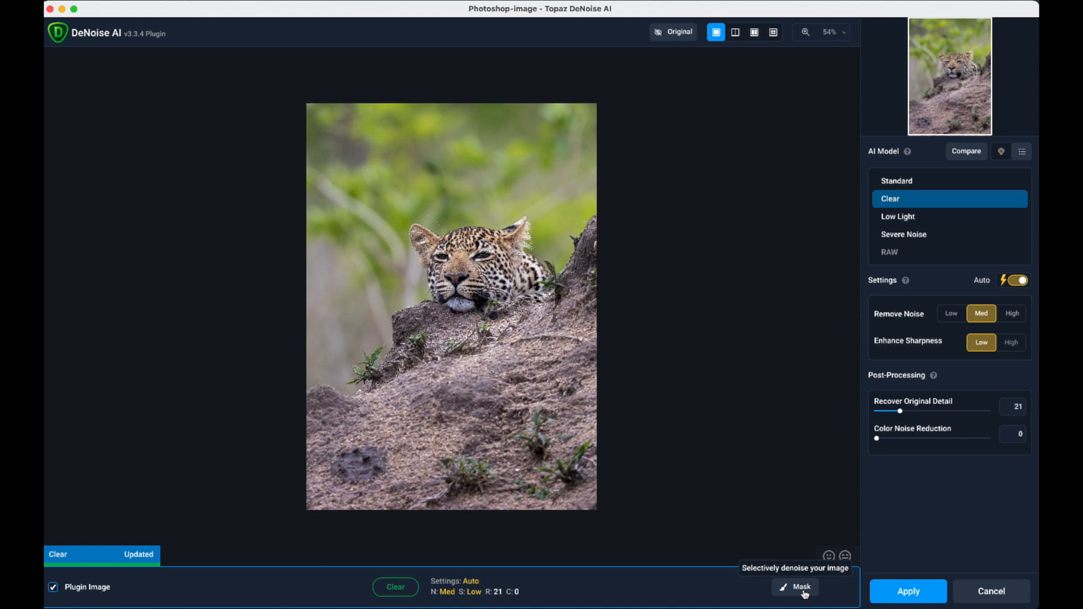
{"action": "mouse_move", "coordinate": [514, 227]}
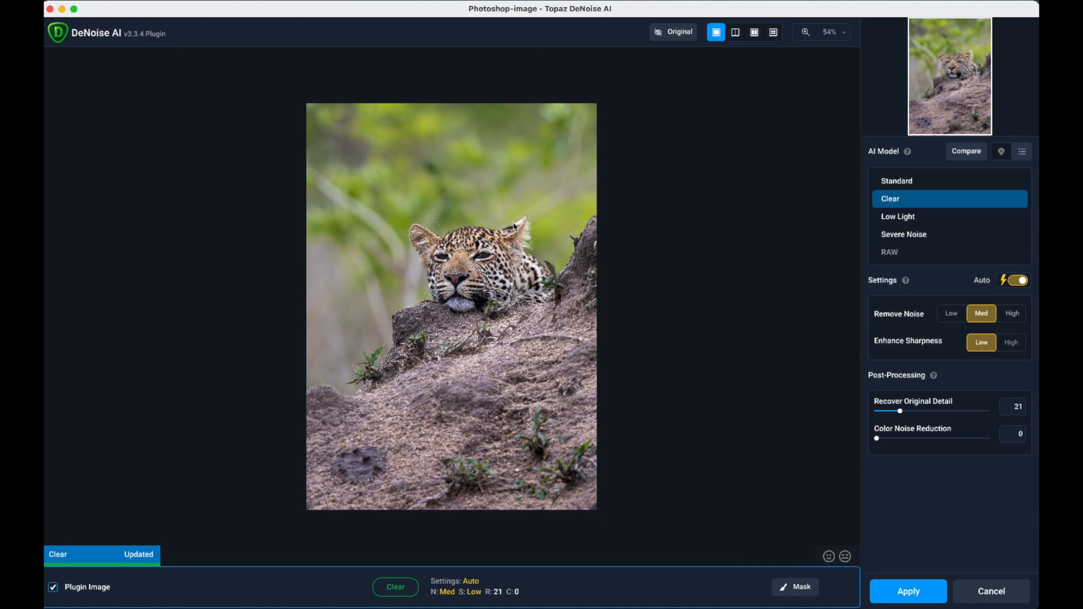
{"action": "mouse_move", "coordinate": [725, 387]}
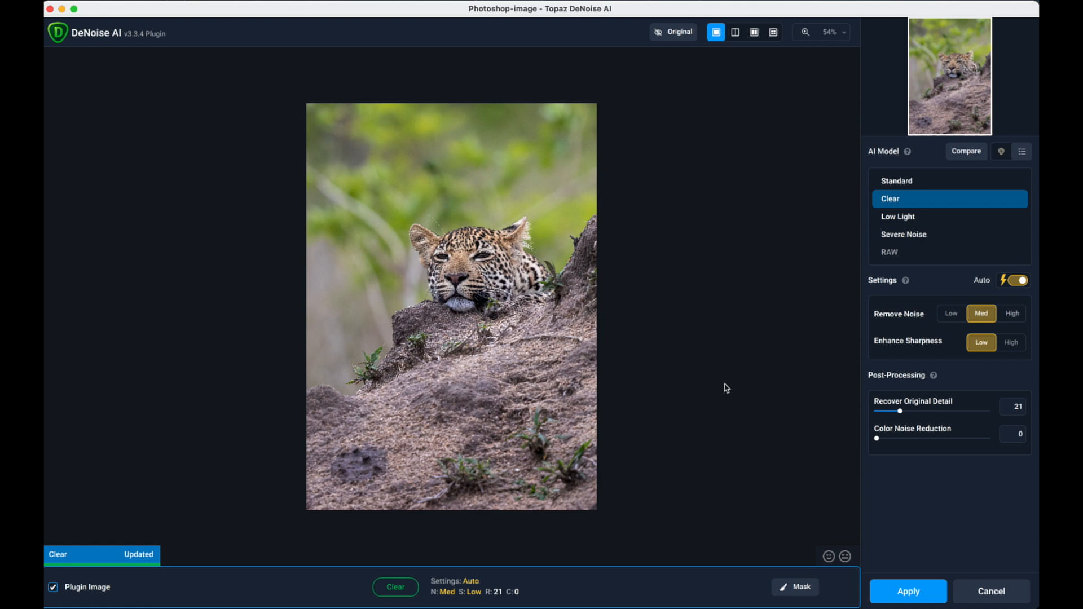
{"action": "mouse_move", "coordinate": [685, 403]}
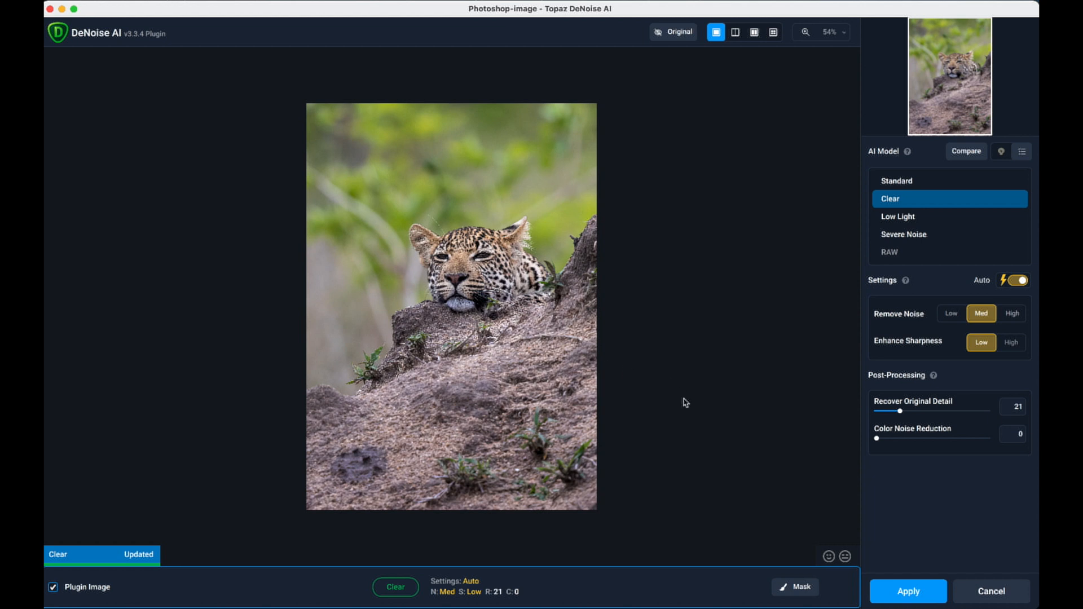
{"action": "mouse_move", "coordinate": [359, 269]}
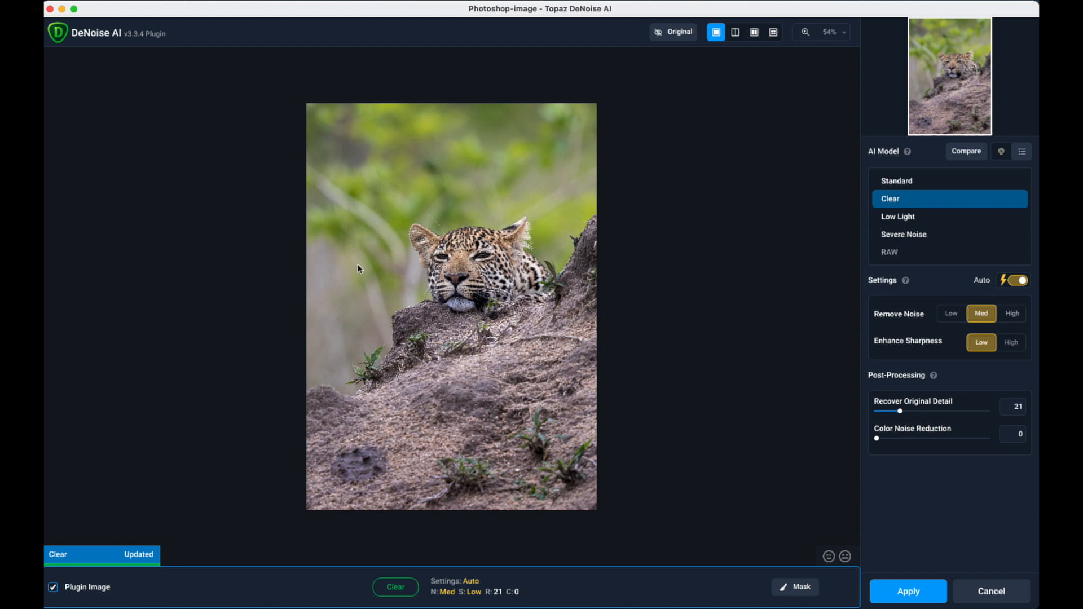
{"action": "mouse_move", "coordinate": [676, 200]}
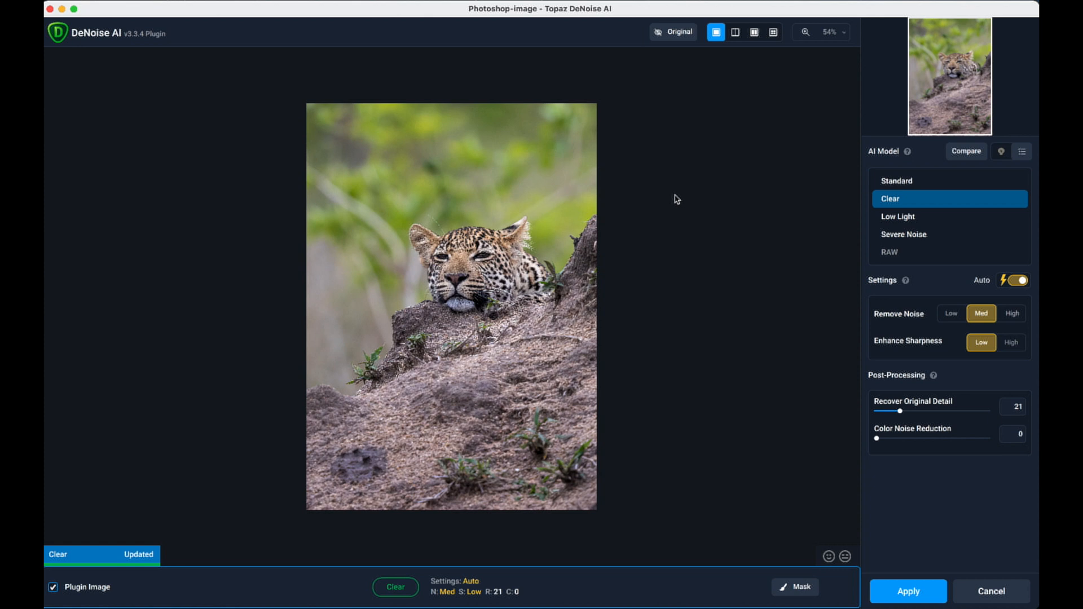